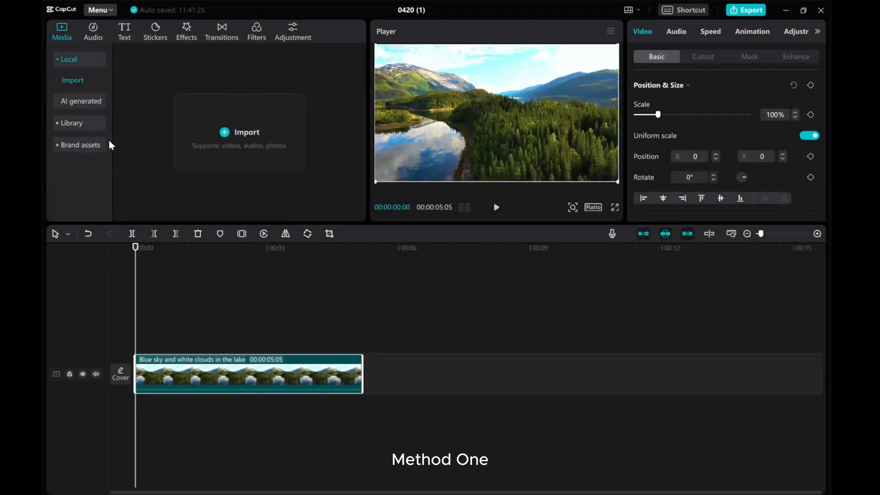
- Place the heart-hands emoji sticker from the Stickers library on a track above the lake clip
click(155, 31)
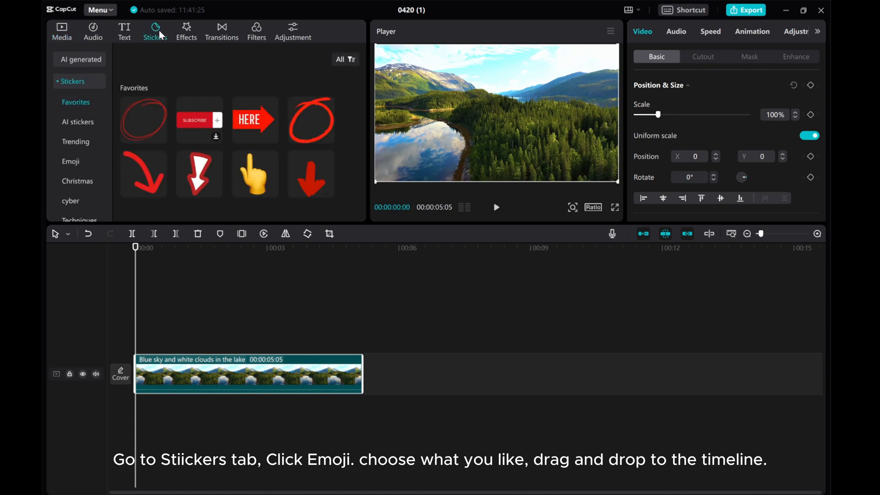
mouse_move(71, 164)
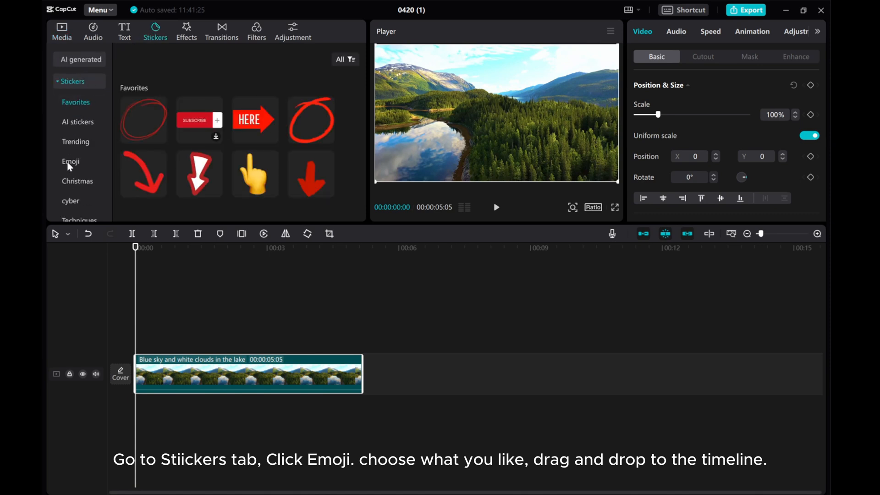
click(71, 161)
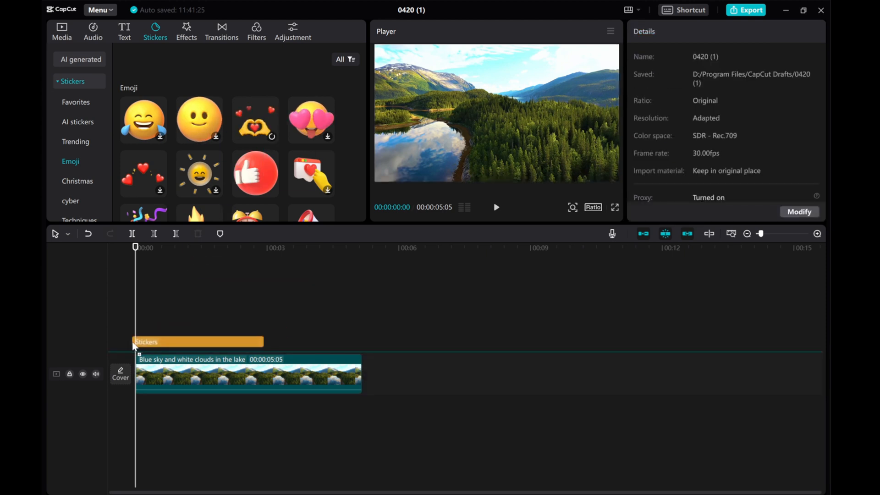
click(255, 119)
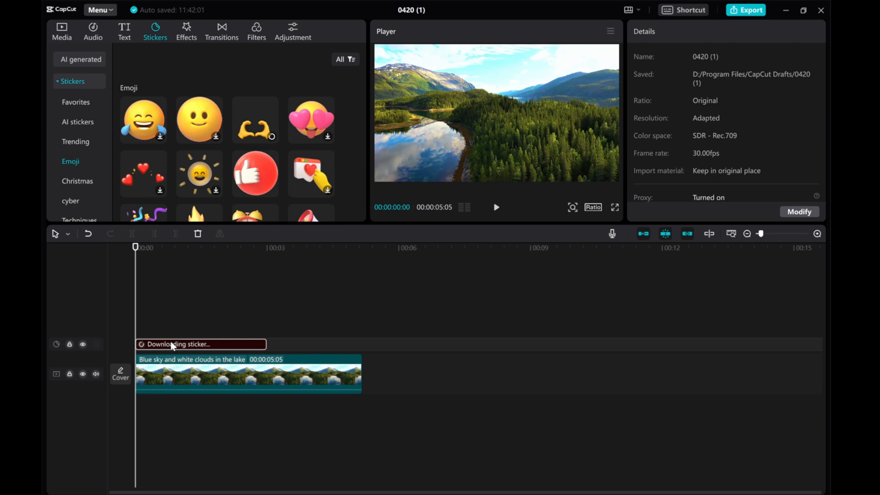
- Select the downloaded heart-hands sticker to show its Position & Size settings at 38% scale
click(255, 119)
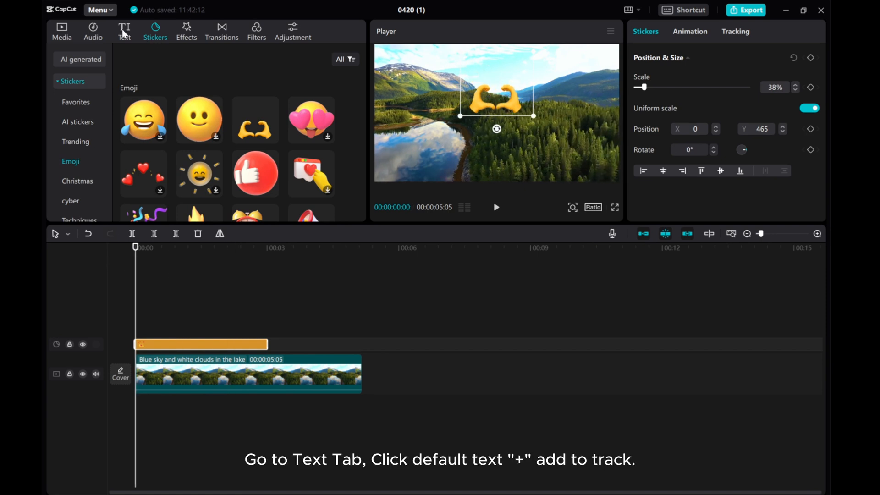
- Add the Default text preset as a blank clip on a track above the sticker
click(123, 31)
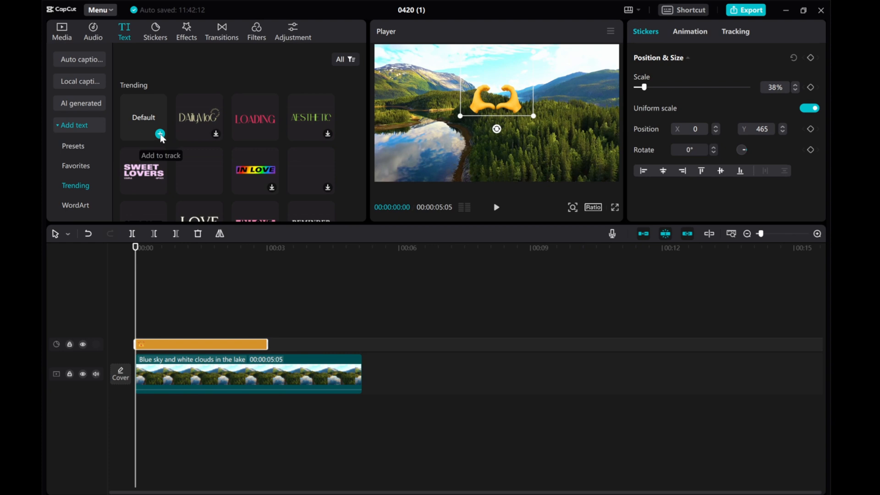
click(159, 134)
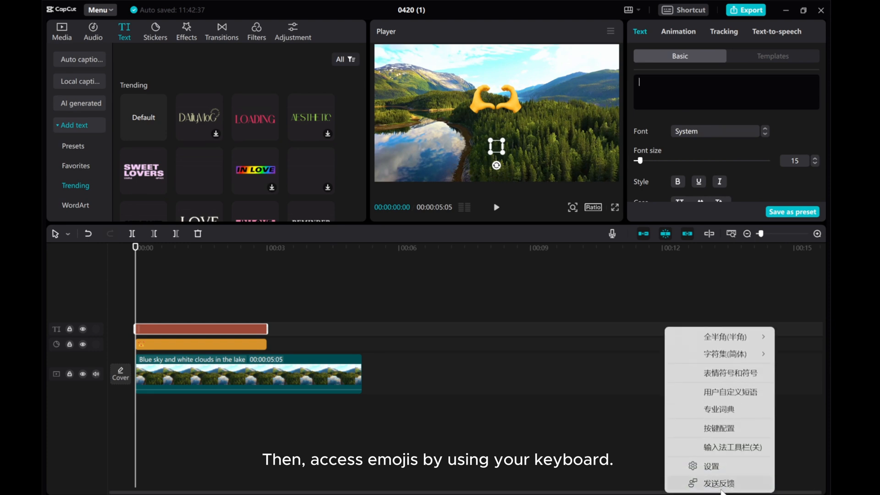
- Insert kissing face, music notes, sunglasses and laughing face emojis into the text from the keyboard picker
click(730, 373)
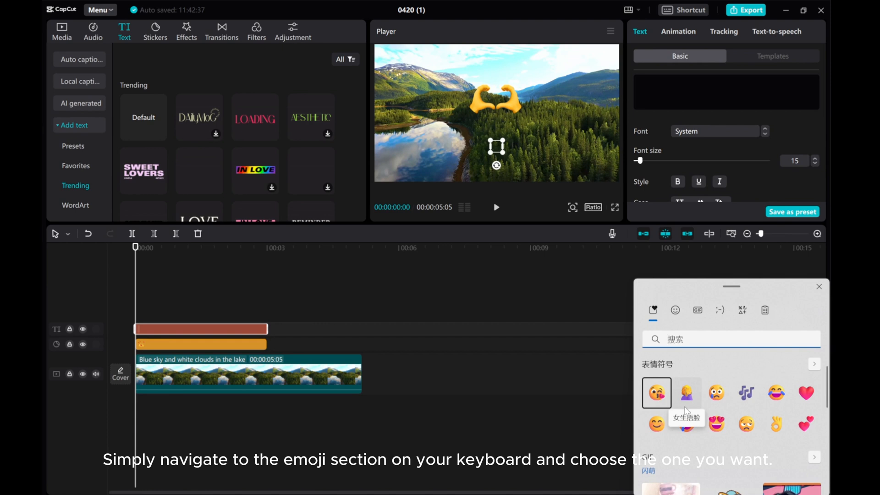
click(656, 394)
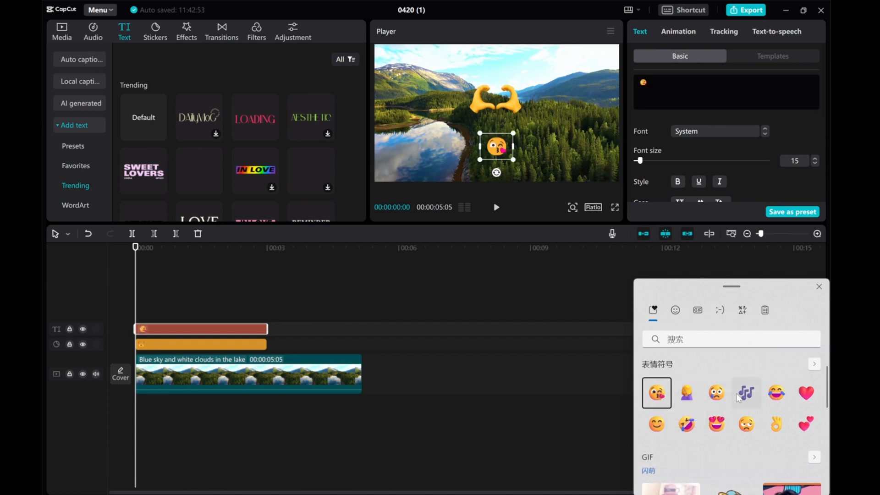
click(747, 394)
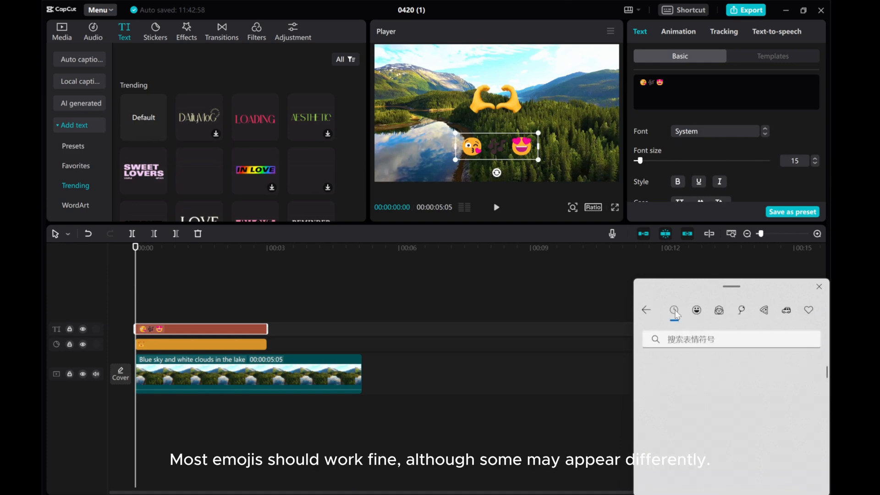
click(674, 310)
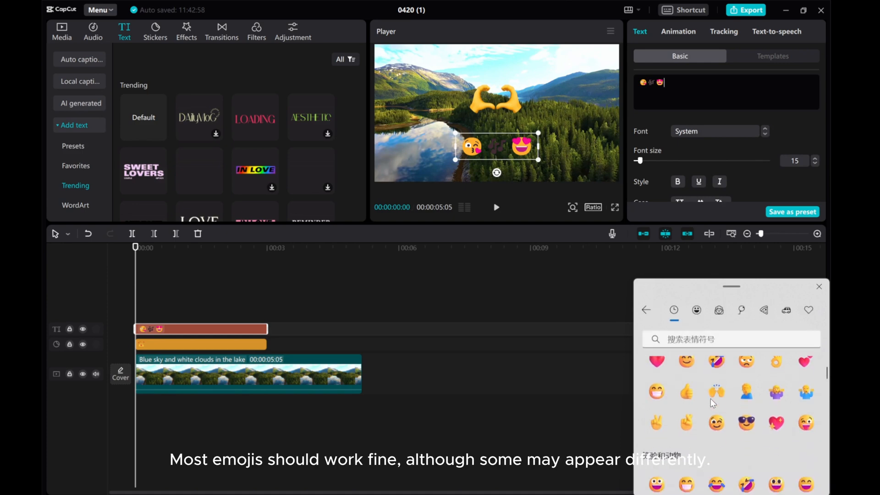
click(747, 422)
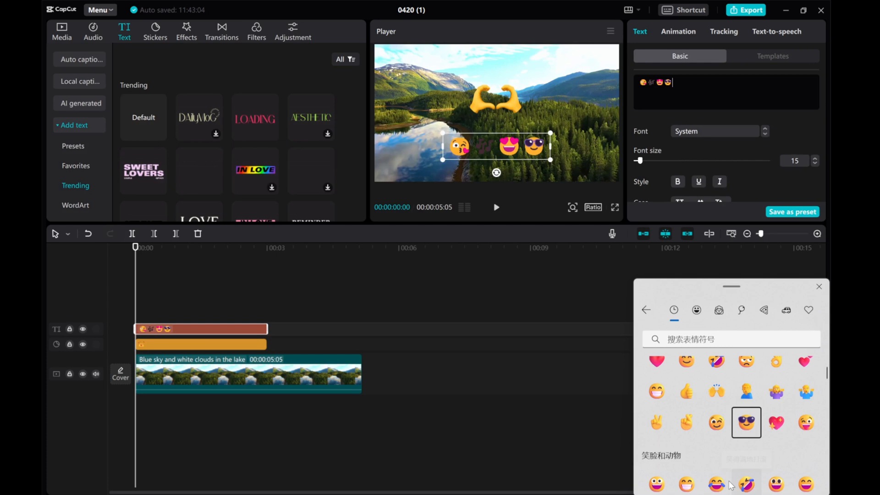
click(746, 484)
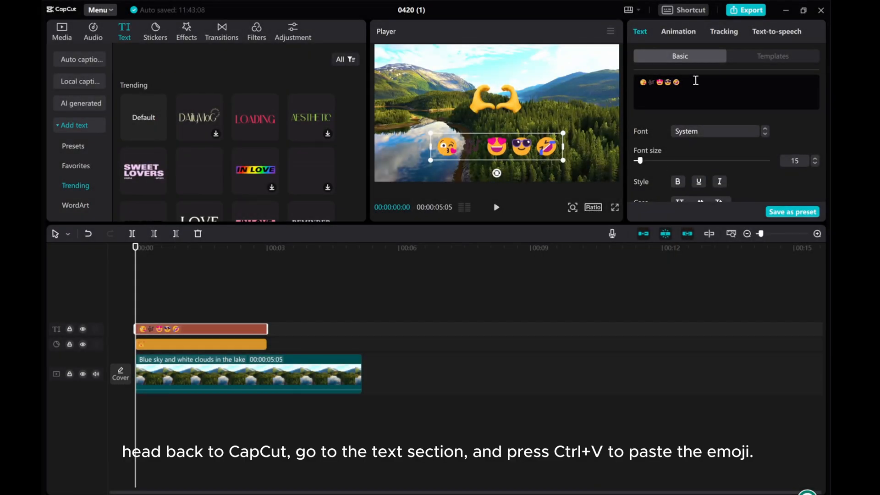
- Paste the copied red angry face emoji at the end of the text row
key(ctrl+v)
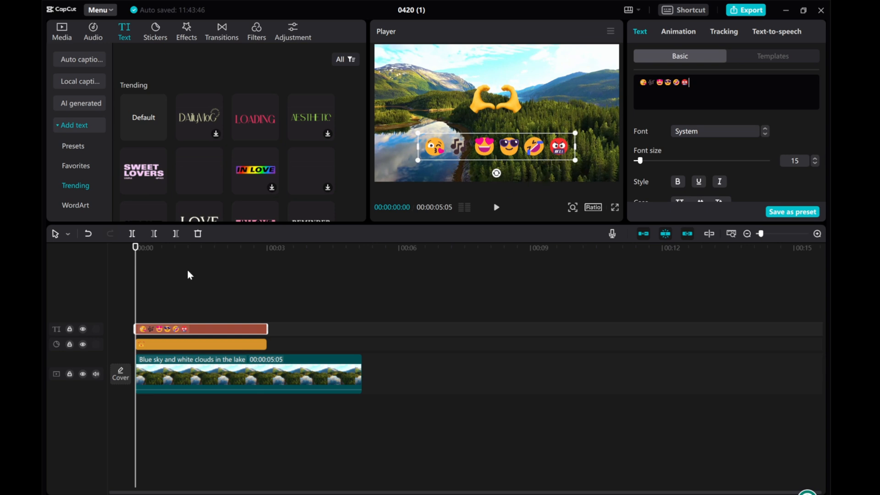
- Deselect the text clip and play the lake video through with the sticker and emoji overlay
click(189, 274)
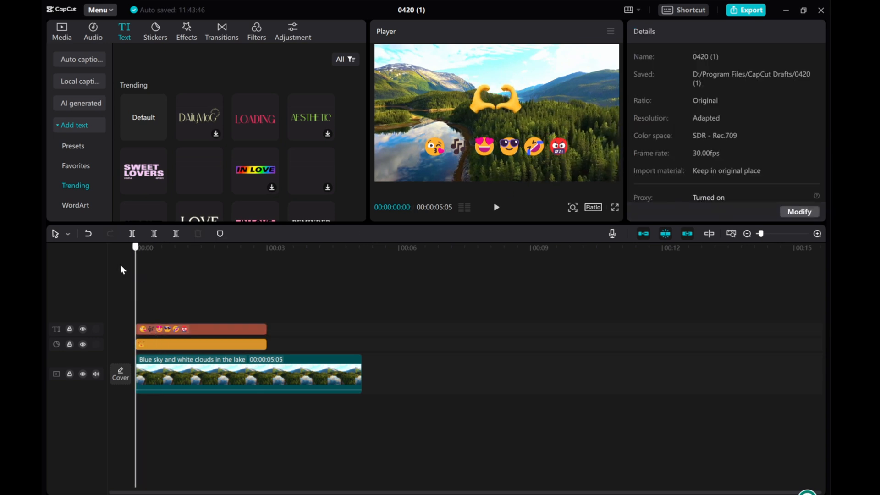
click(496, 208)
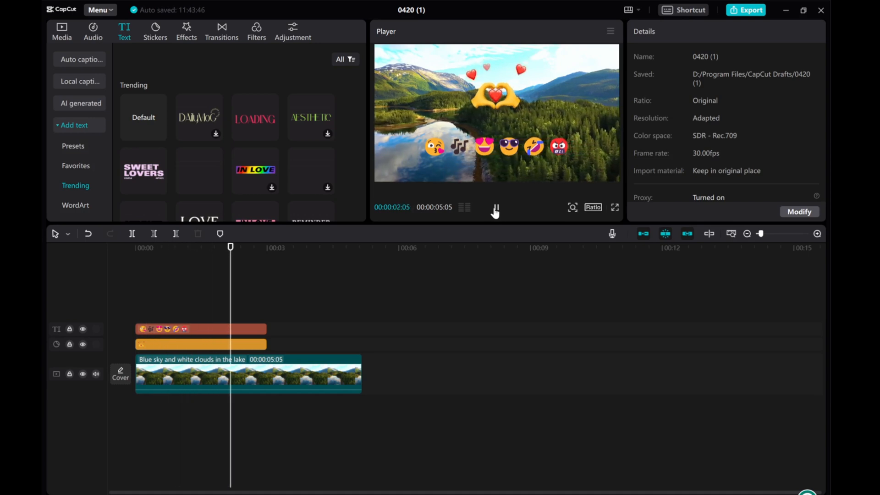
click(496, 211)
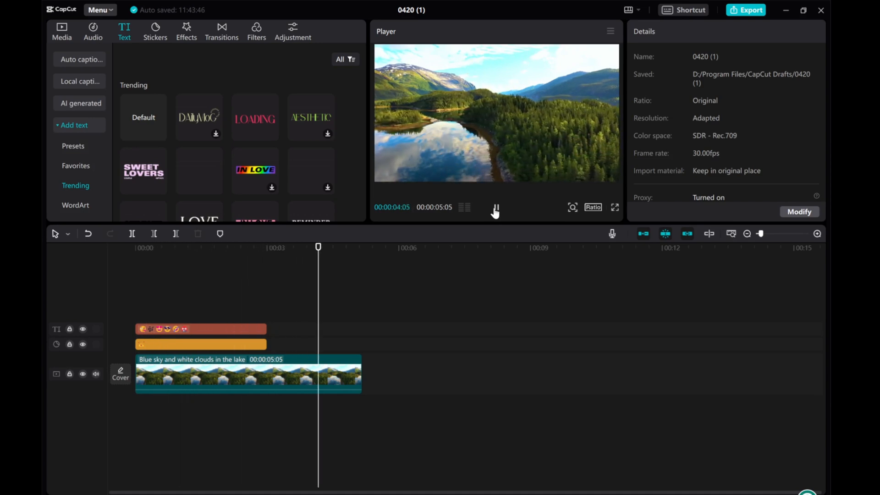
click(495, 209)
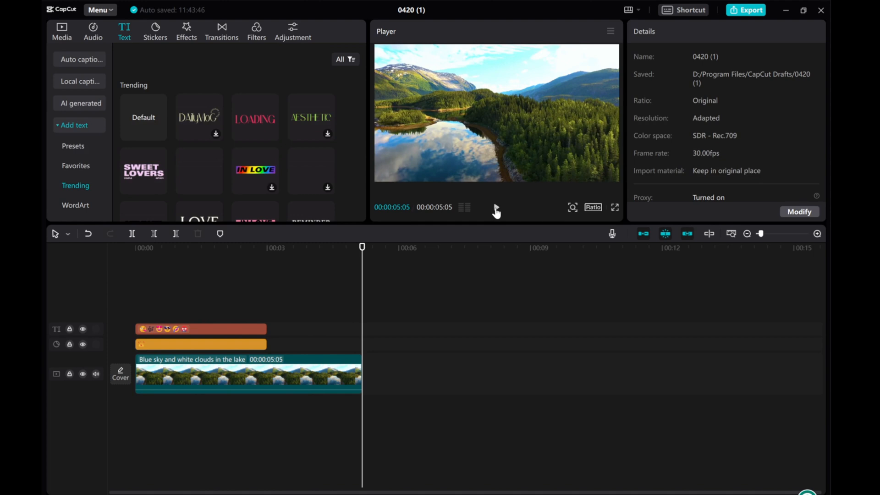